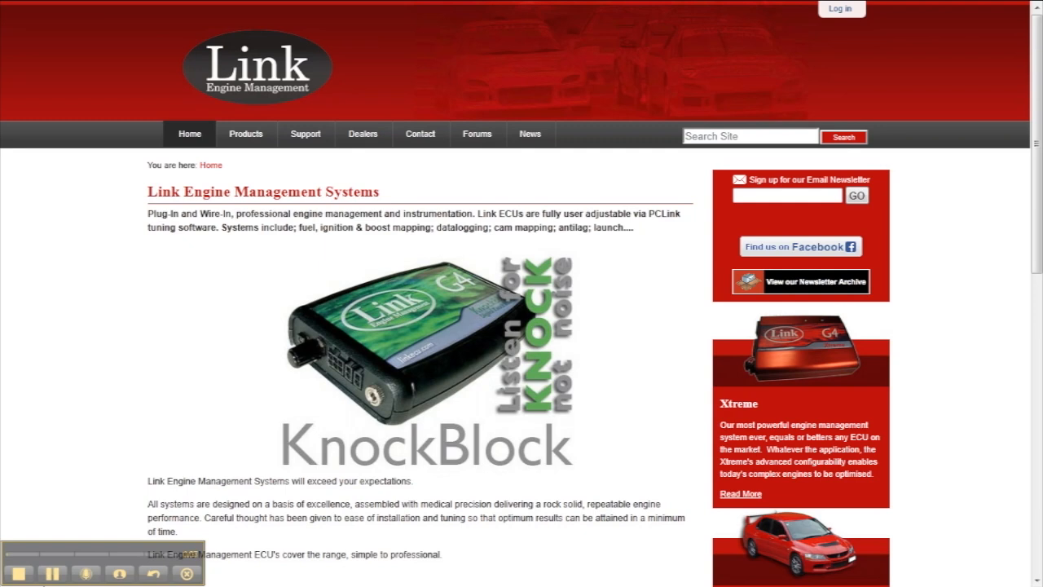
- Reveal the Support downloads submenu listing PCLink and ECU firmware updates on the Link website
click(305, 133)
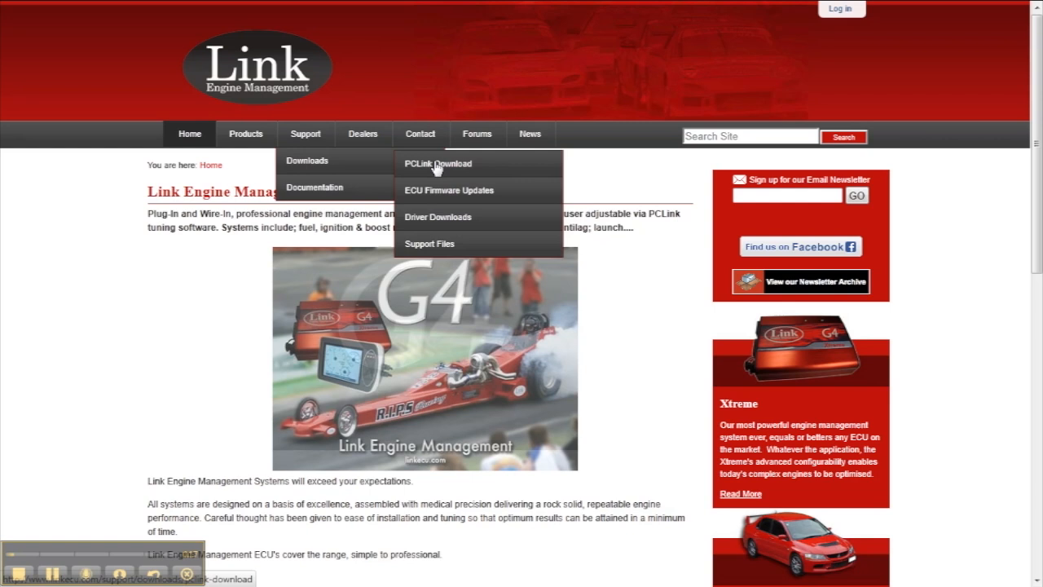
click(449, 190)
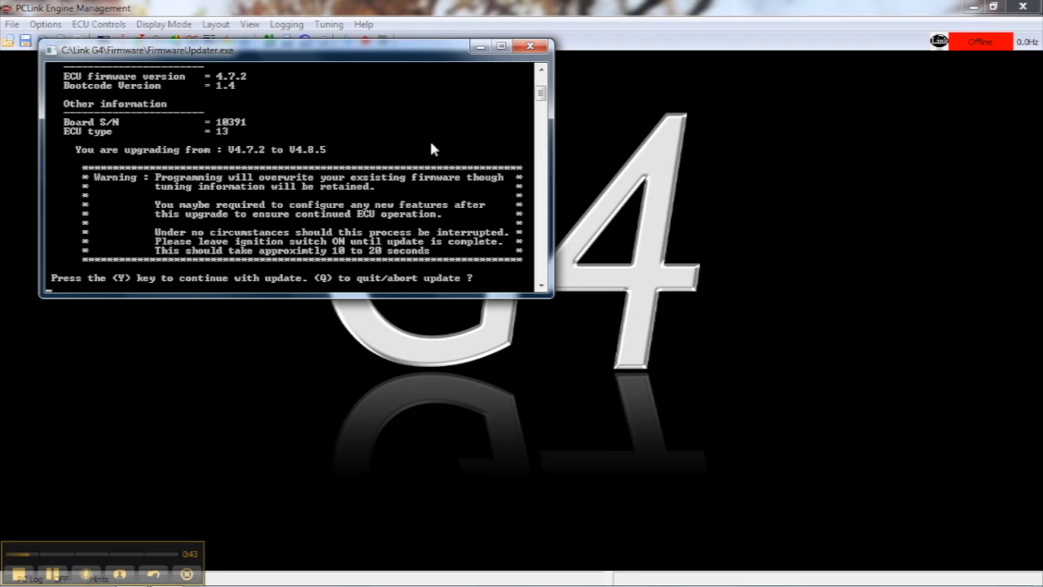
- Confirm the 4.7.2 to 4.8.5 firmware update with Y to start programming
key(y)
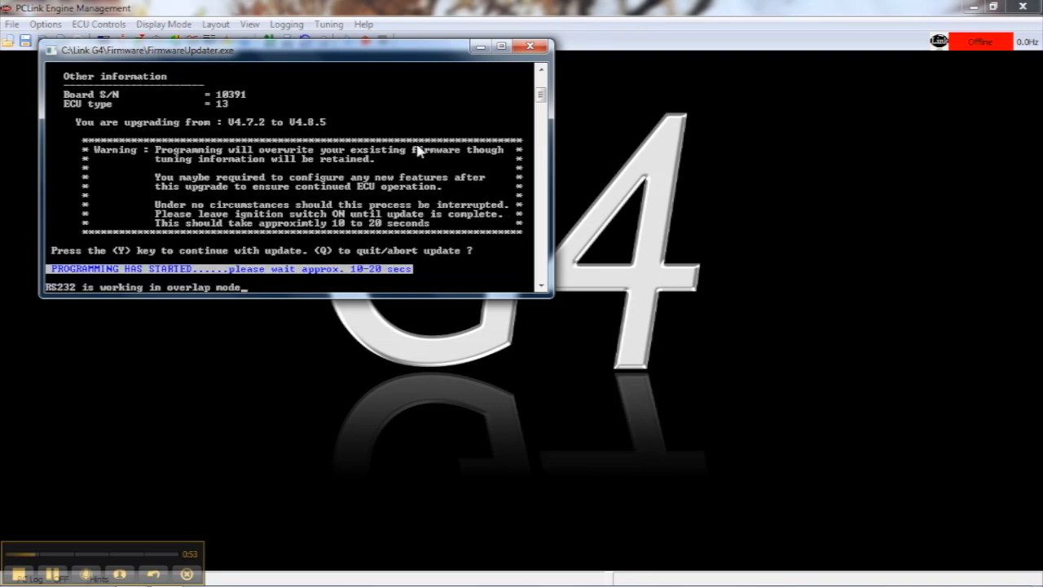